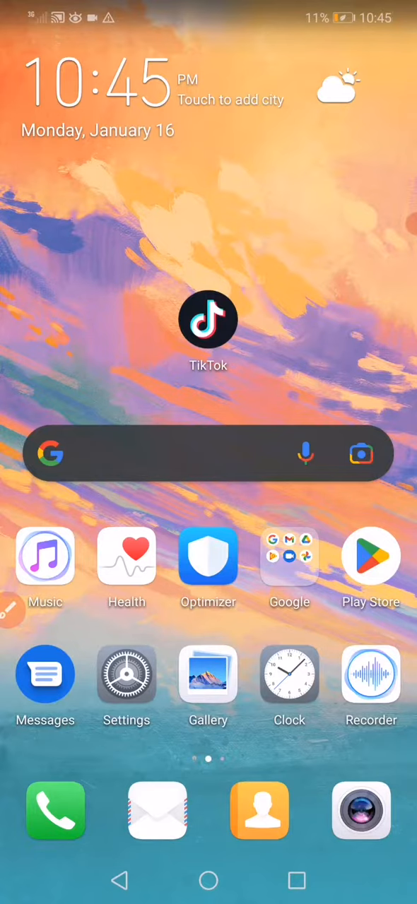
Open the phone's Settings from the home screen
click(126, 675)
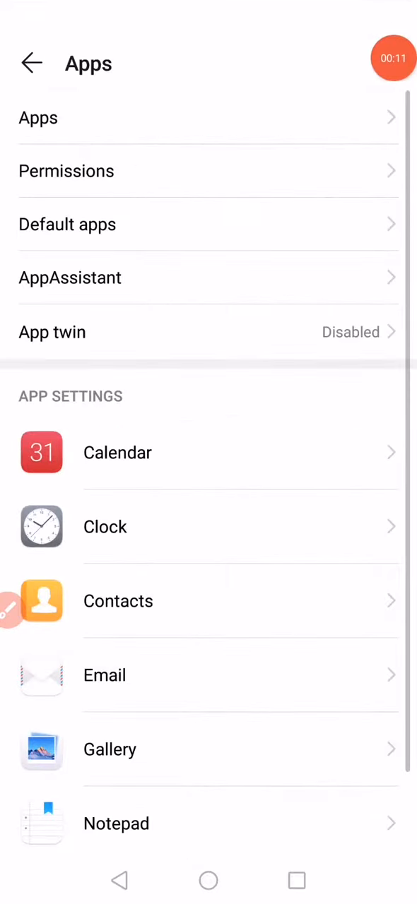
Browse the installed apps list to TikTok's storage details, then go to Wireless & networks
click(38, 118)
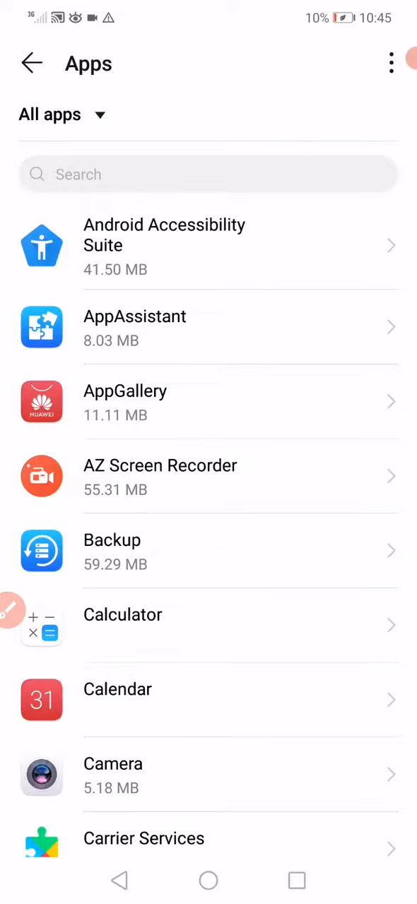
scroll(down, 3)
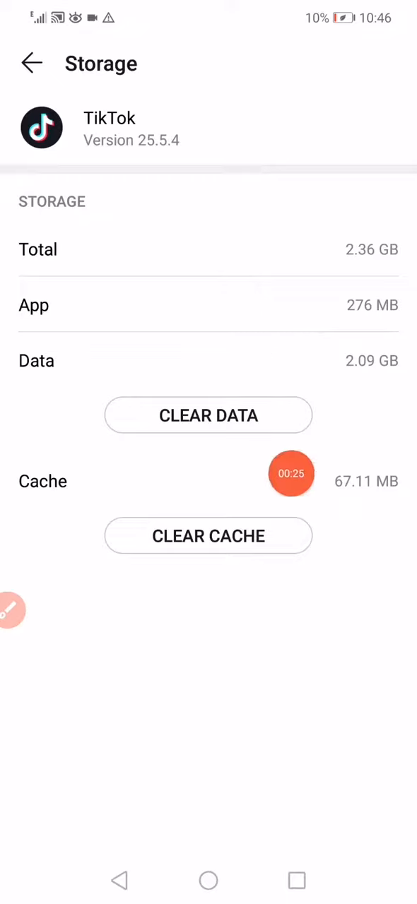
click(32, 62)
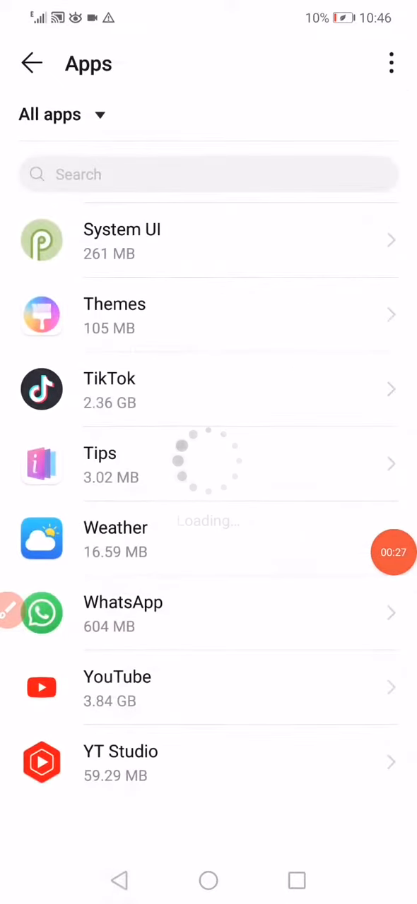
click(31, 62)
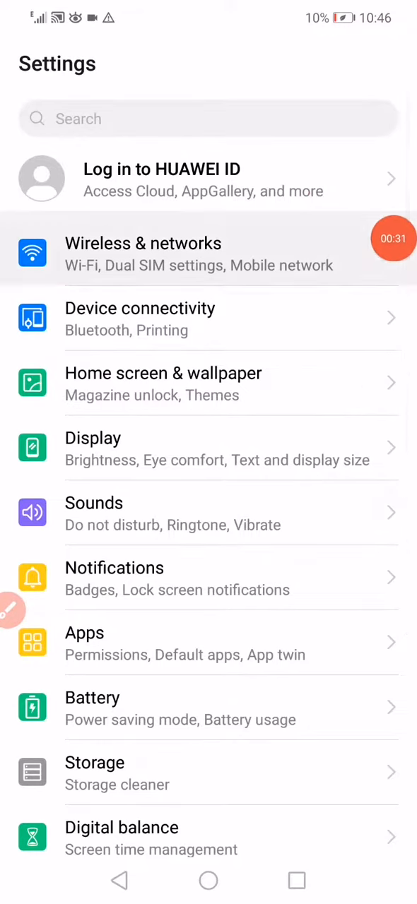
click(143, 253)
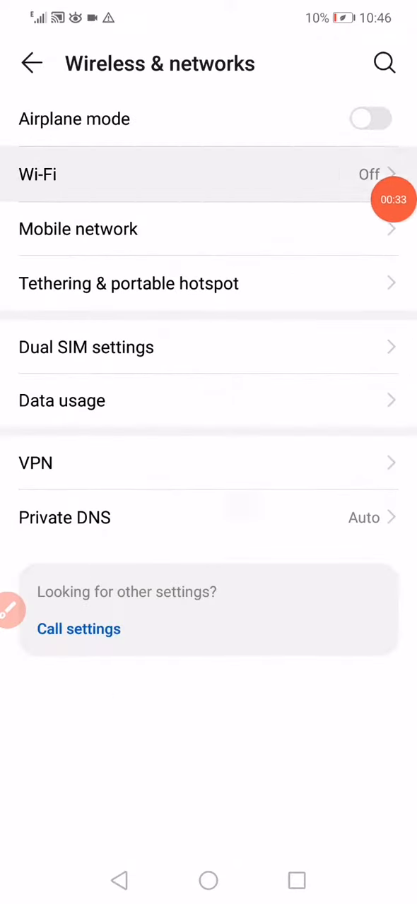